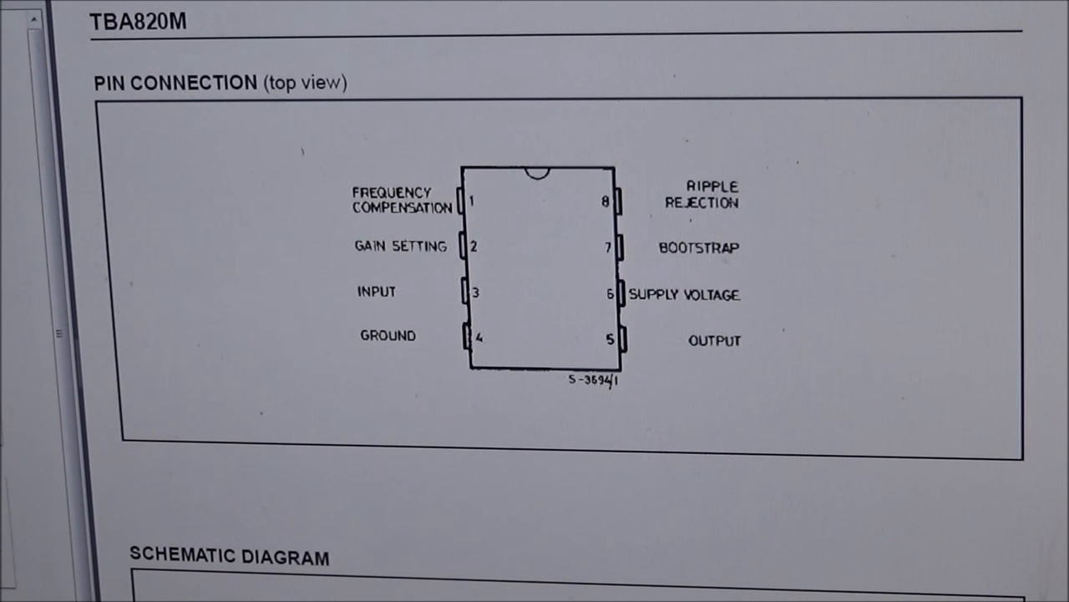
pyautogui.scroll(-3)
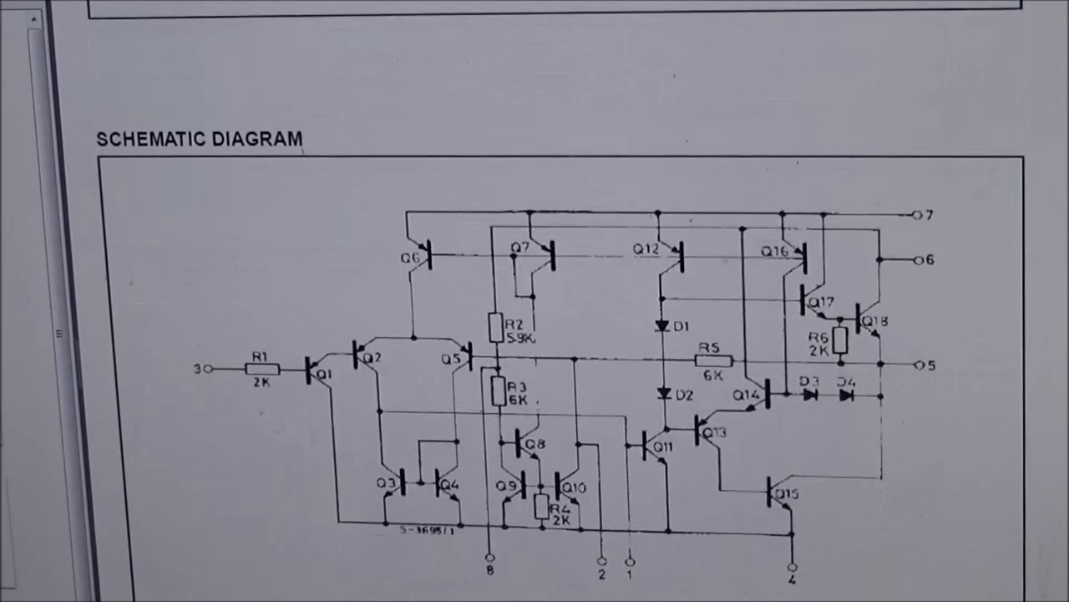
pyautogui.scroll(-3)
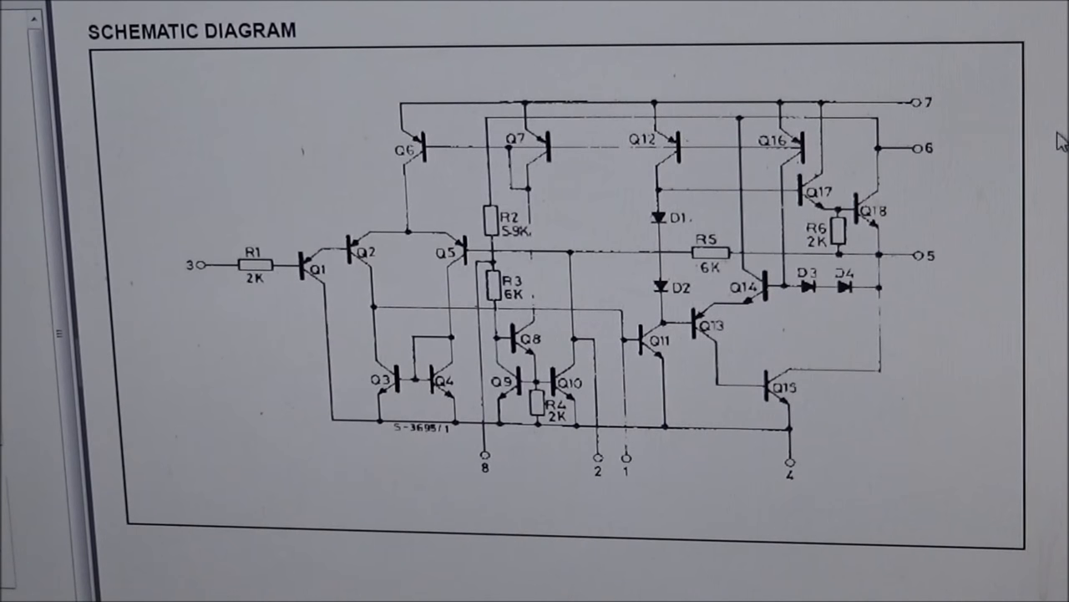